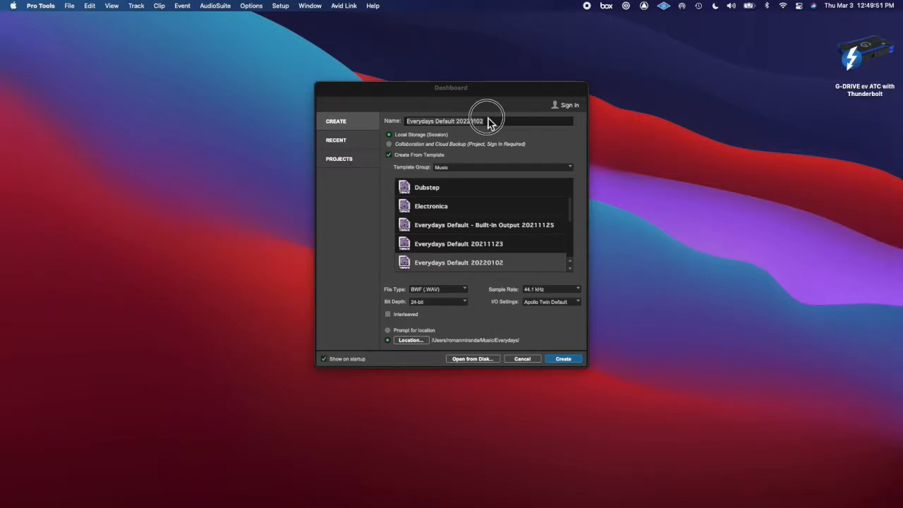
Step: Create a new session named 20220303 from the Dashboard
type("20220303")
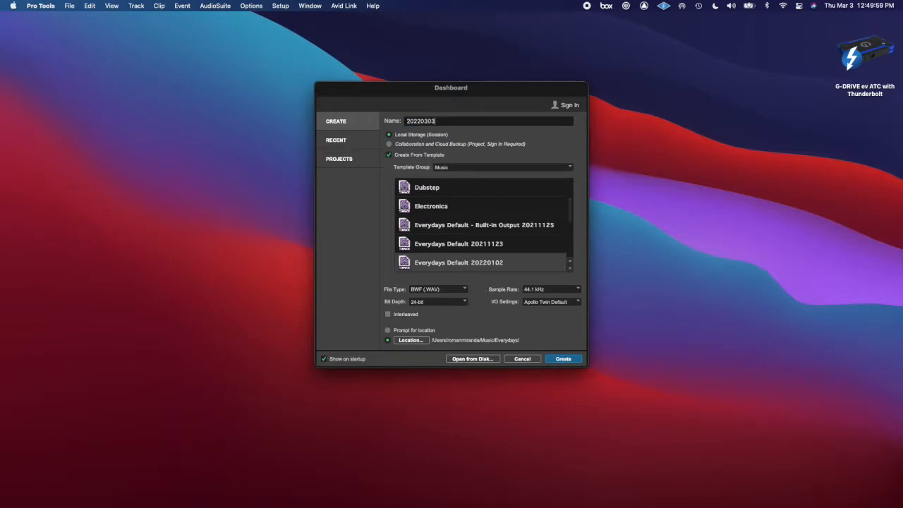
left_click(563, 358)
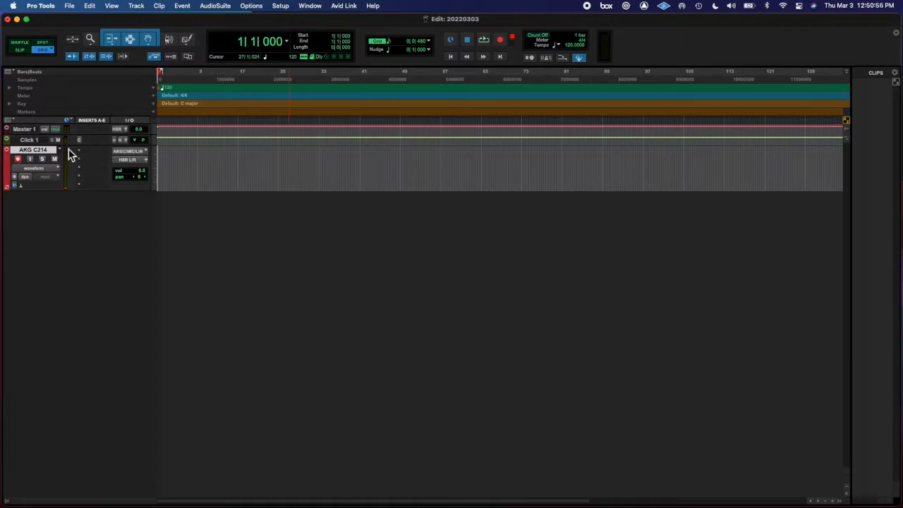
mouse_move(127, 356)
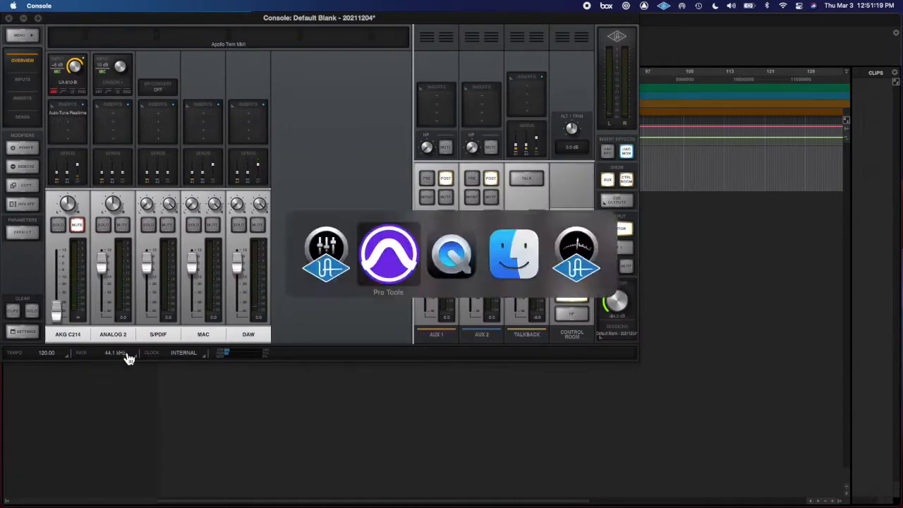
Step: Record a vocal take onto the AKG C214 track as clip AKG C214_01
left_click(388, 254)
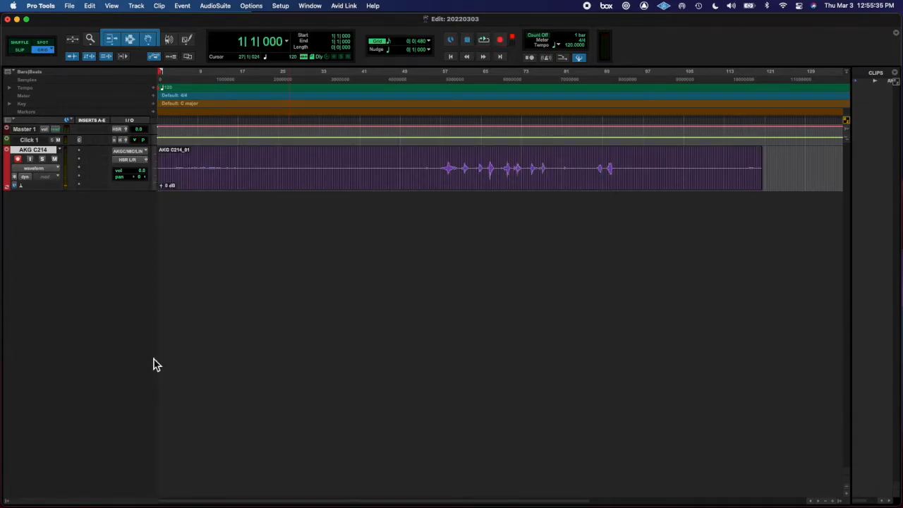
Step: Split the vocal clip near its start and select the silent stretch before the vocals for removal
left_click(171, 158)
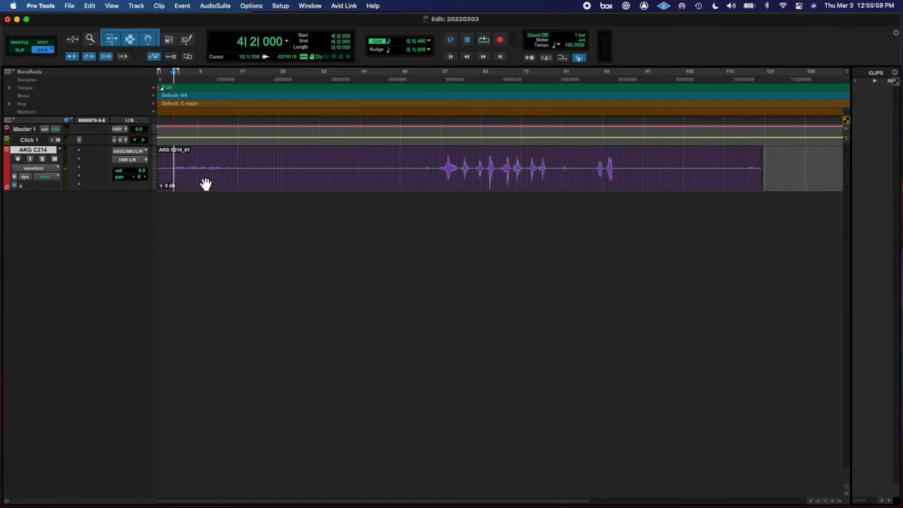
left_click(483, 39)
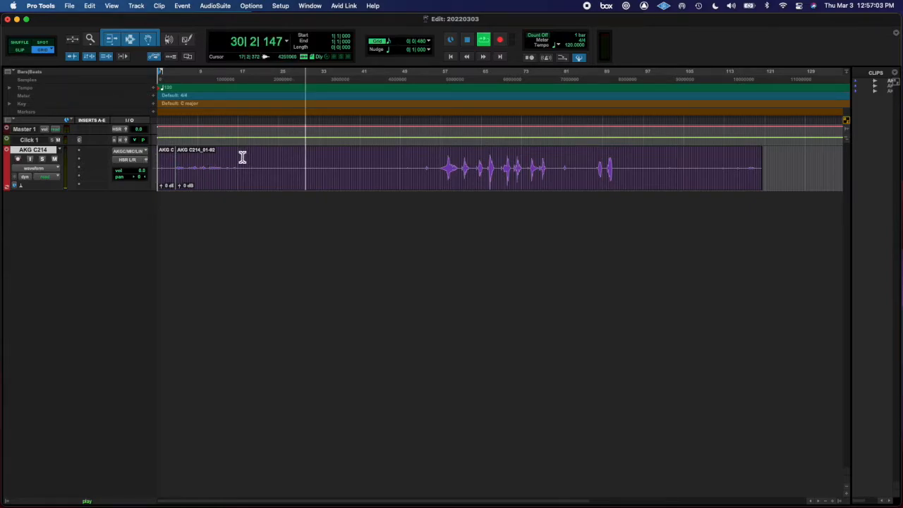
left_click_drag(239, 166, 323, 167)
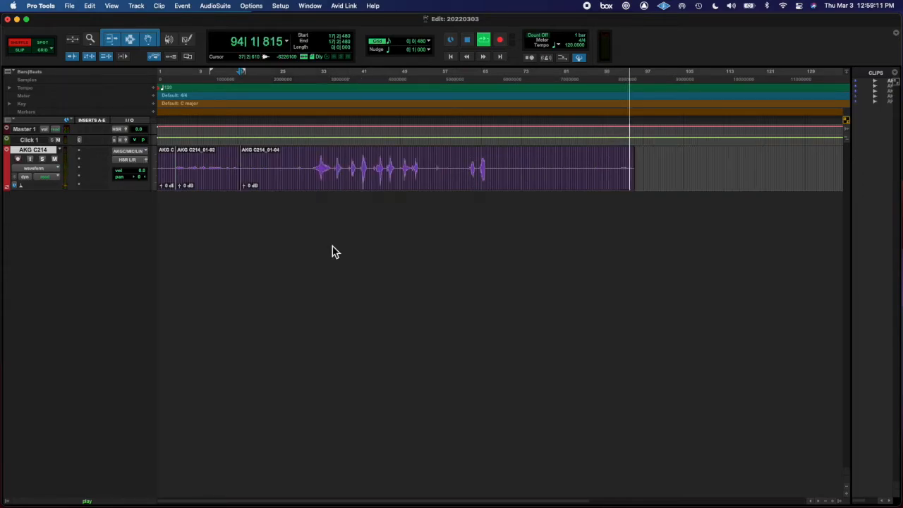
Step: Delete the short leading clip and duplicate the AKG C214 track keeping its first and last clips
left_click(463, 162)
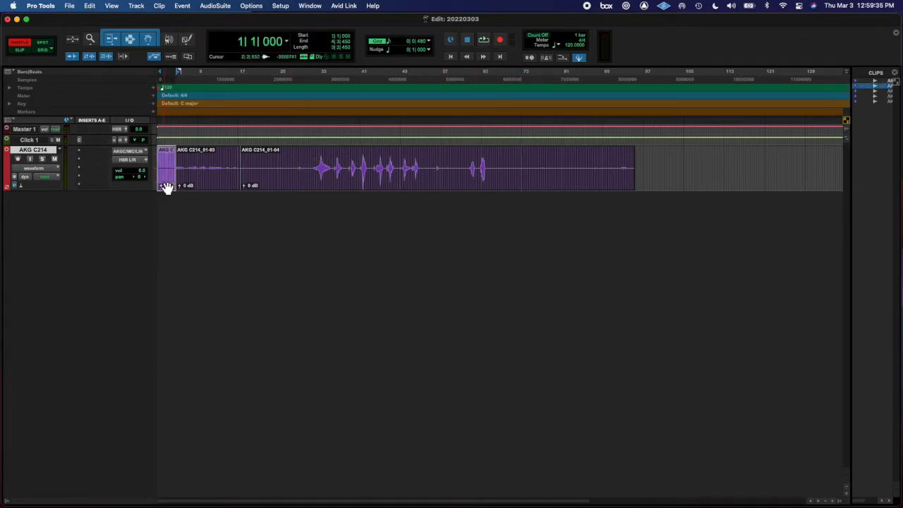
left_click(483, 40)
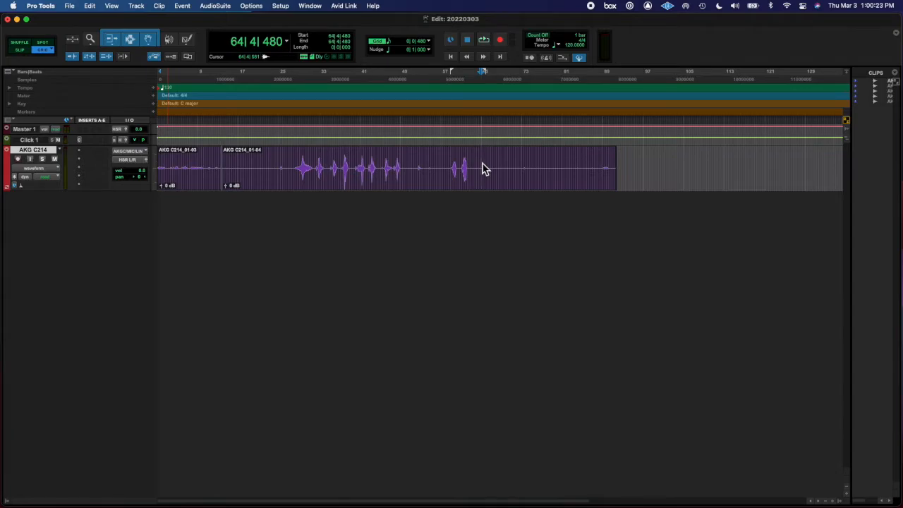
left_click(482, 39)
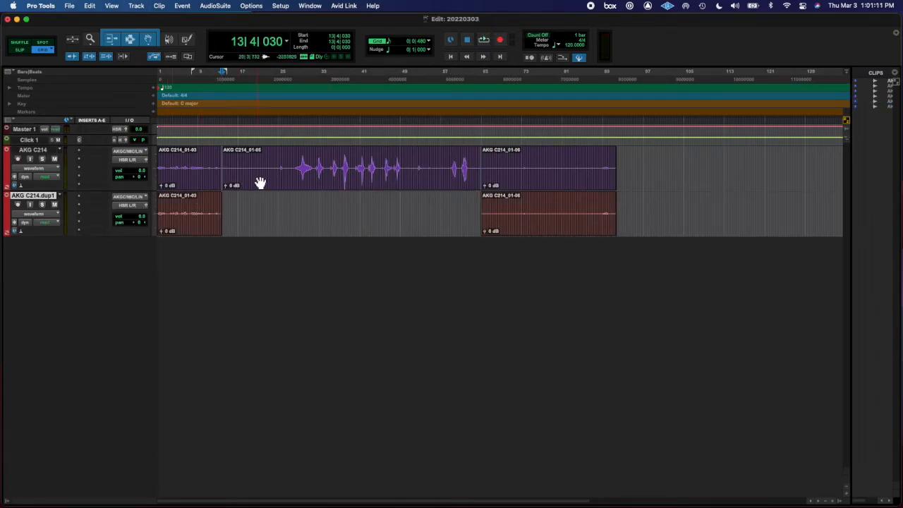
Step: Insert a UAD Teletronix LA-2A compressor on the AKG C214.dup1 track
left_click(130, 151)
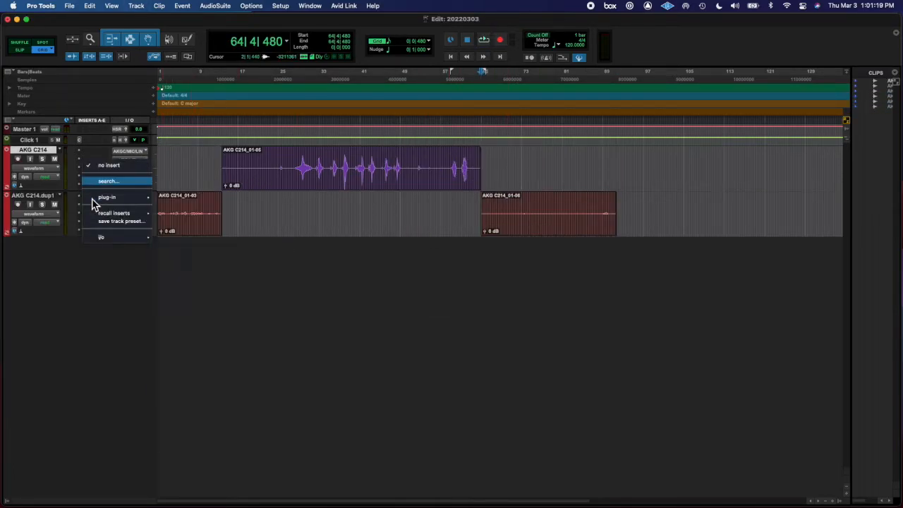
left_click(108, 198)
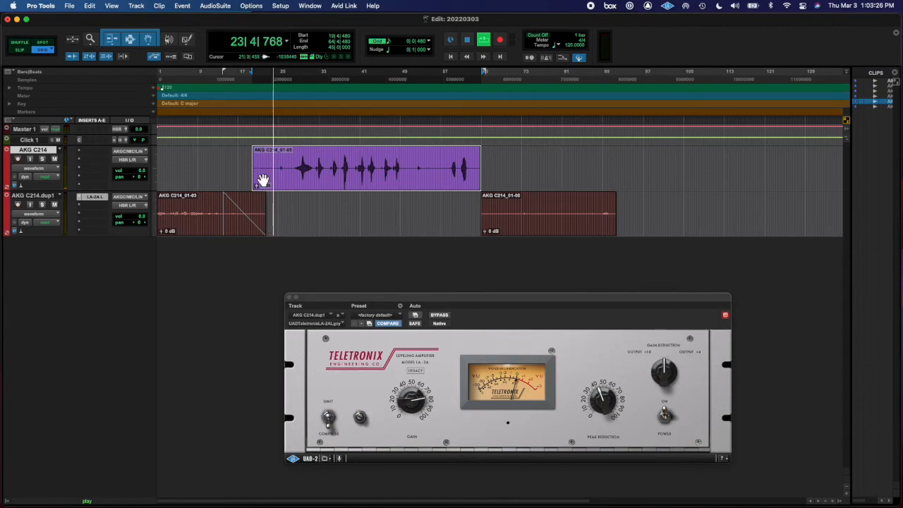
Step: Close the LA-2A window and set up a Bounce Mix of the full timeline
left_click(127, 140)
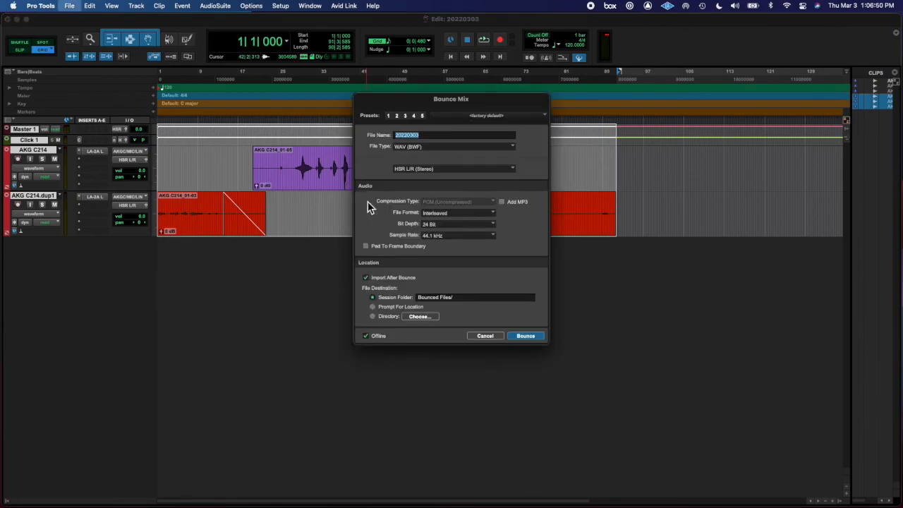
Step: Bounce the mix as a WAV file named Crying without importing it back
left_click(455, 145)
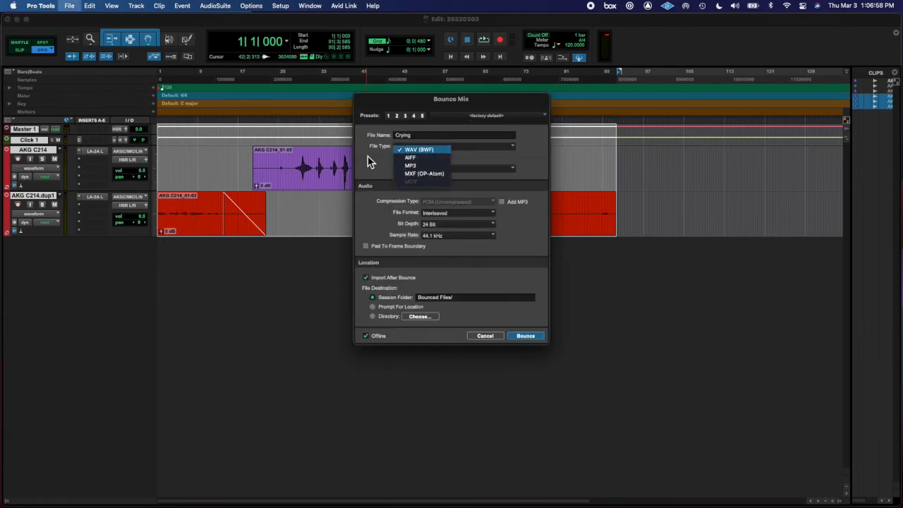
left_click(420, 150)
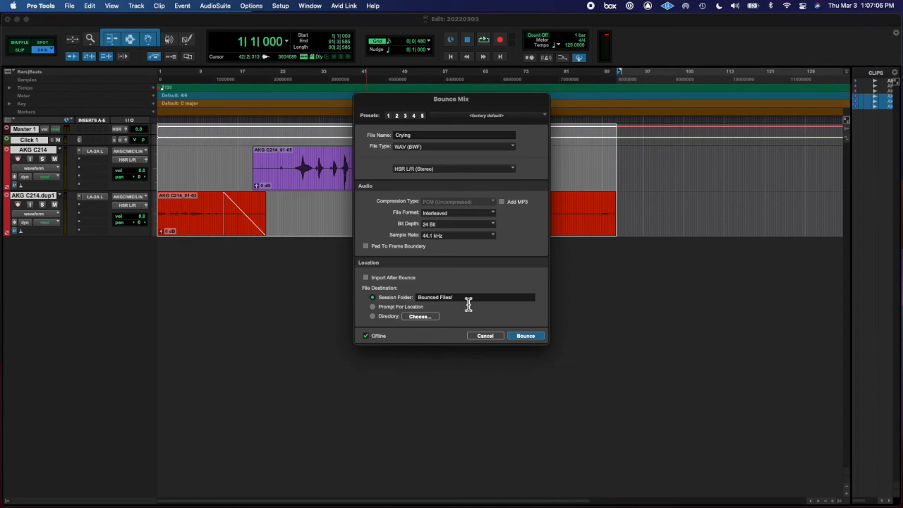
left_click(525, 336)
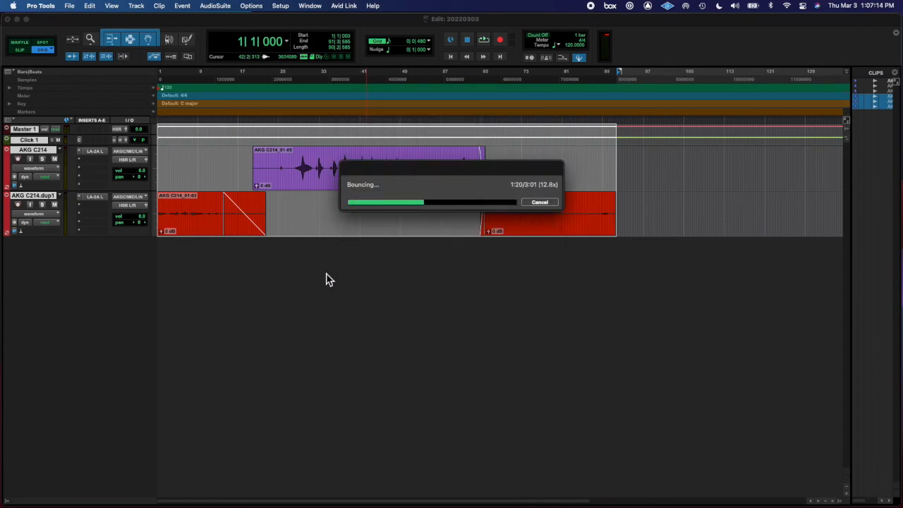